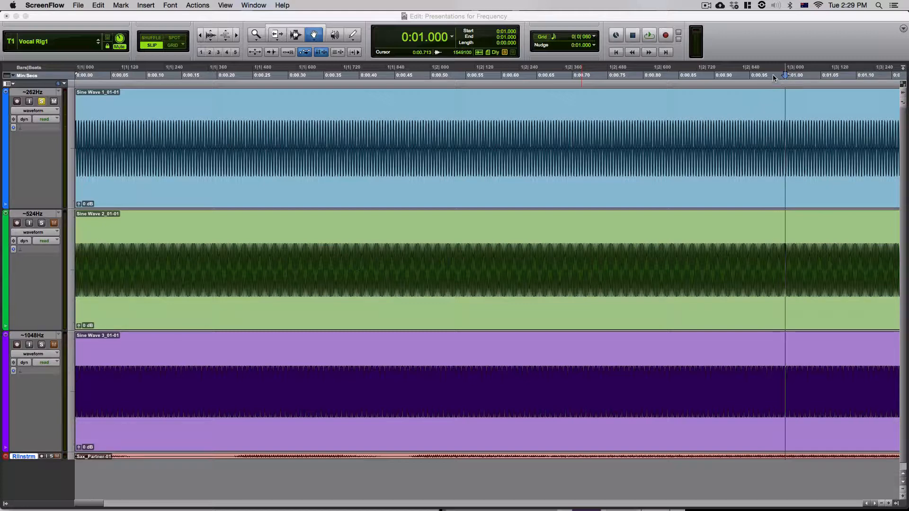
mouse_move(859, 95)
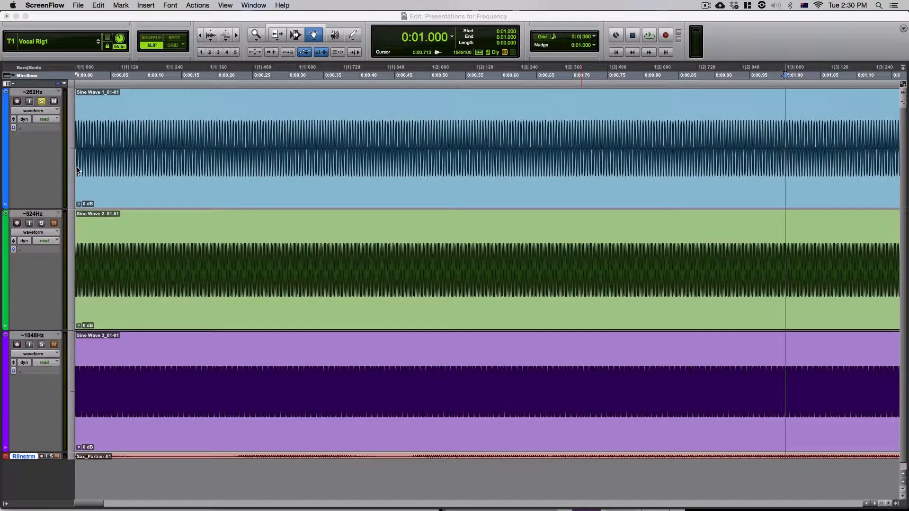
mouse_move(706, 165)
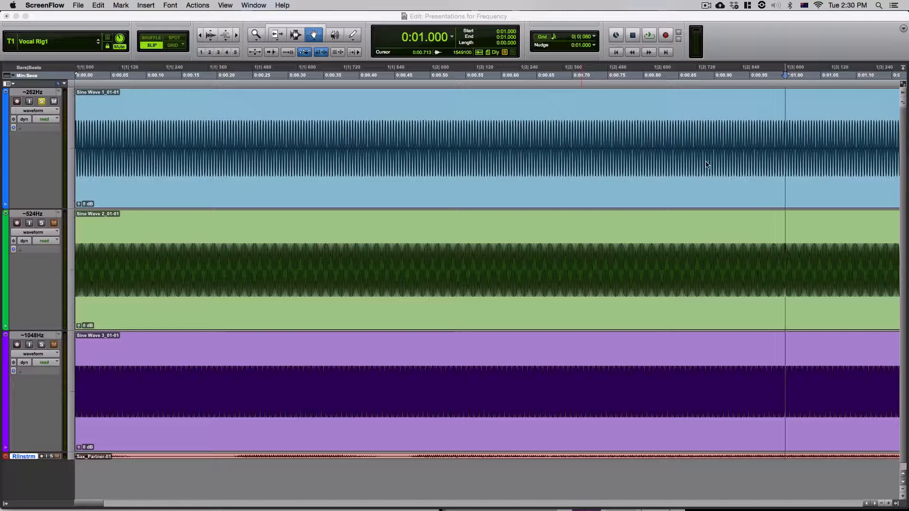
mouse_move(266, 148)
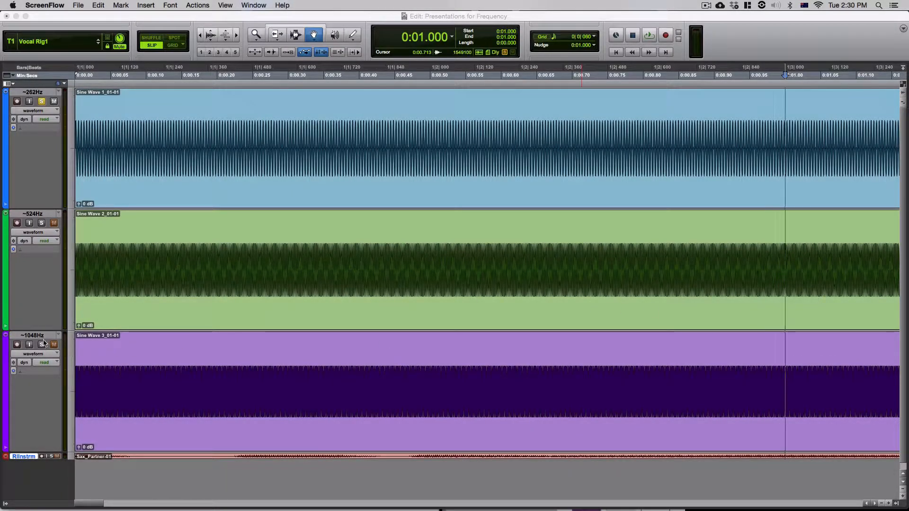
- Solo and then unsolo the 524Hz track, leaving the saxophone track enlarged and no tracks soloed
click(41, 344)
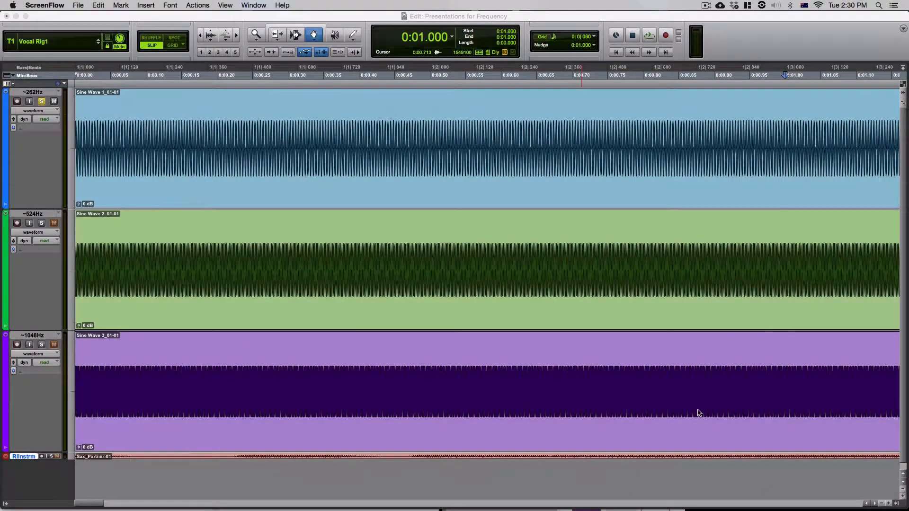
mouse_move(637, 397)
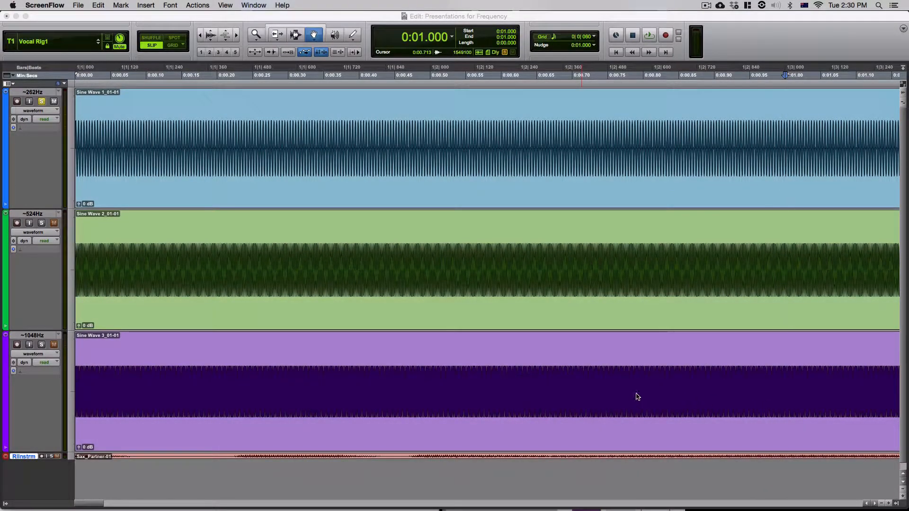
mouse_move(631, 395)
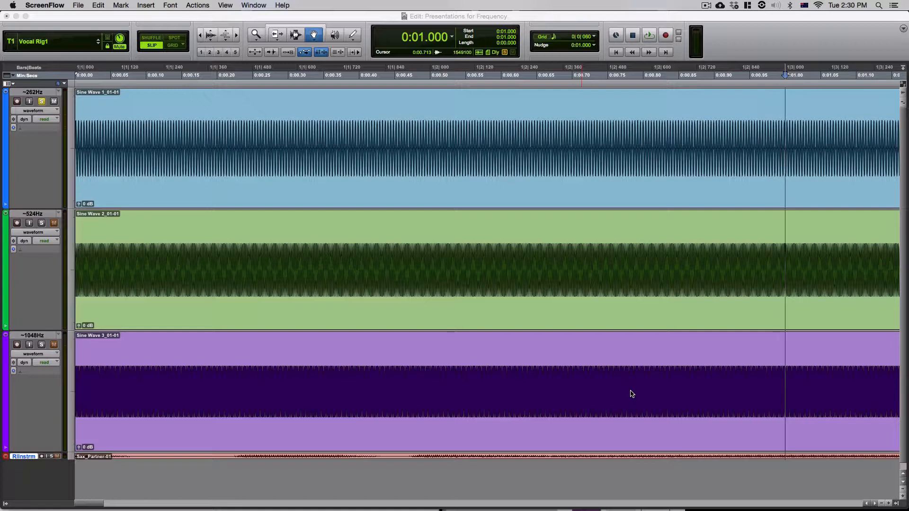
mouse_move(405, 161)
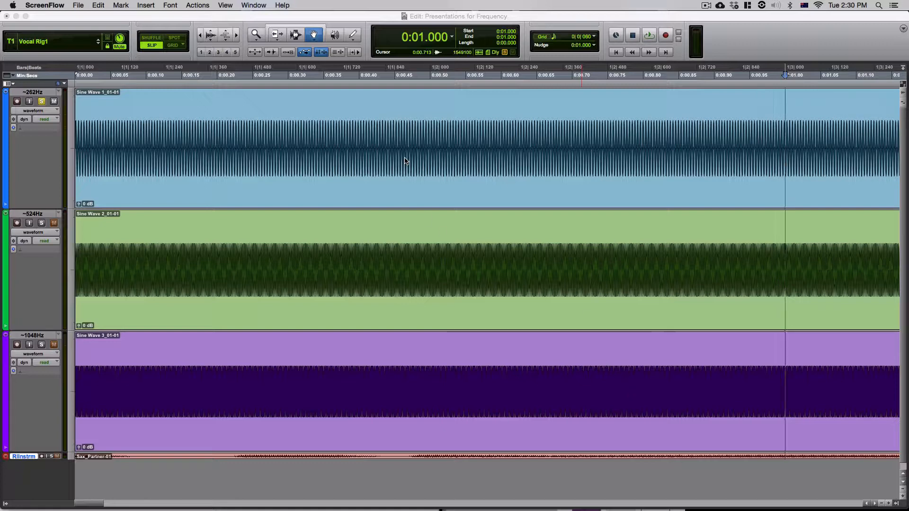
mouse_move(699, 163)
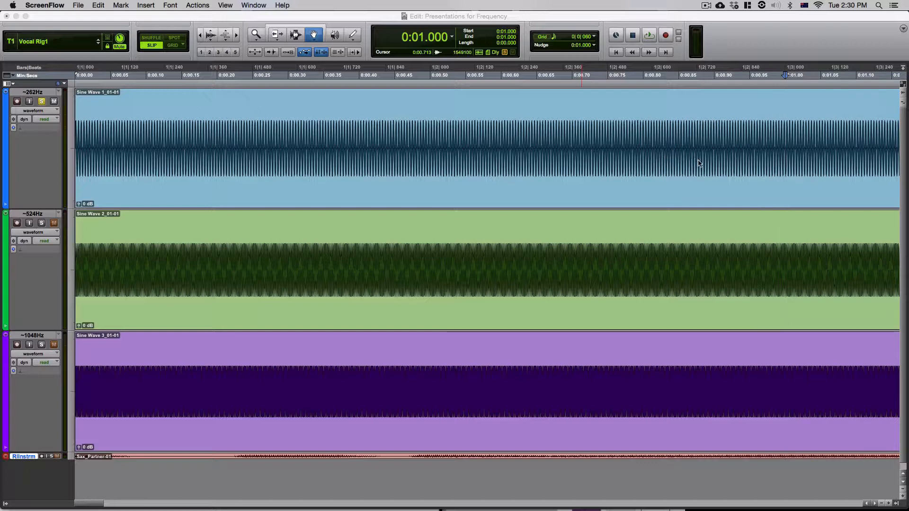
mouse_move(576, 413)
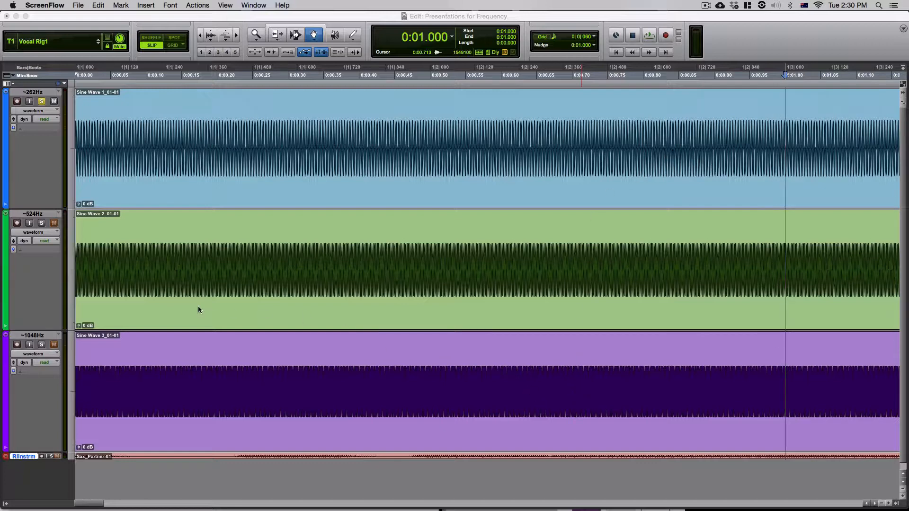
mouse_move(206, 342)
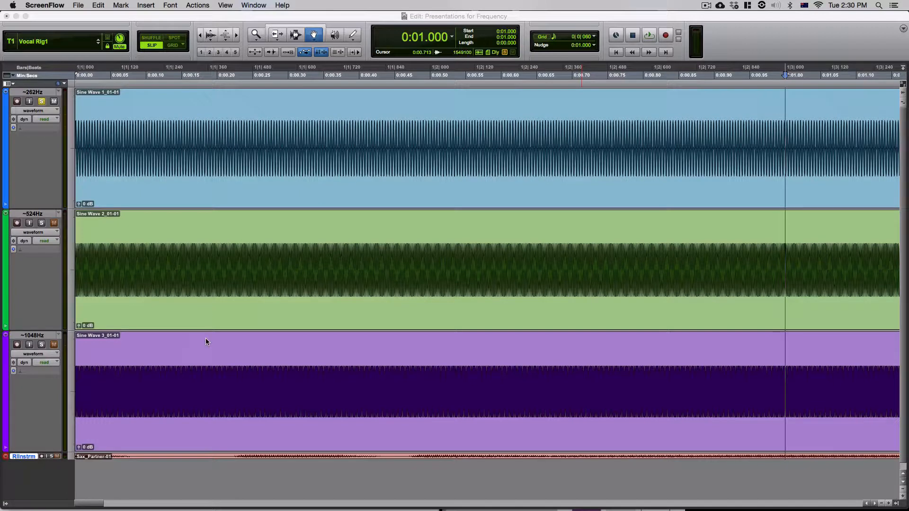
click(648, 36)
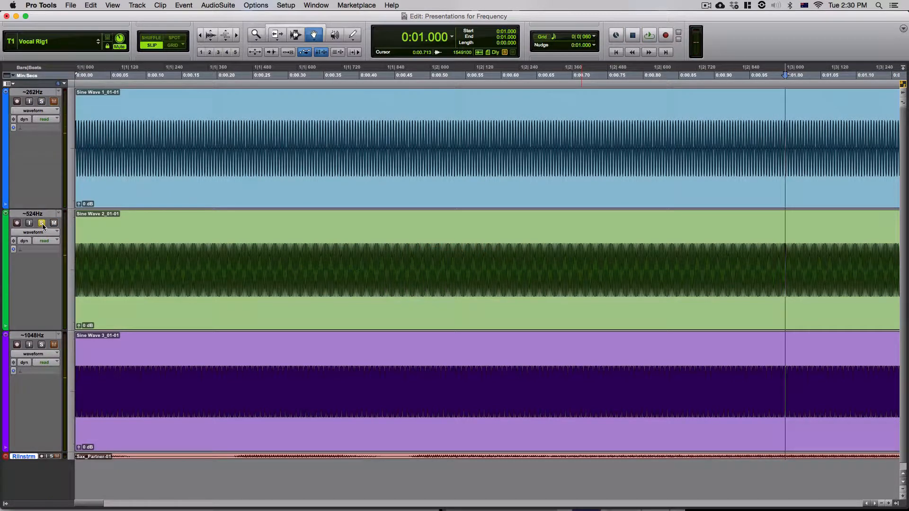
click(648, 36)
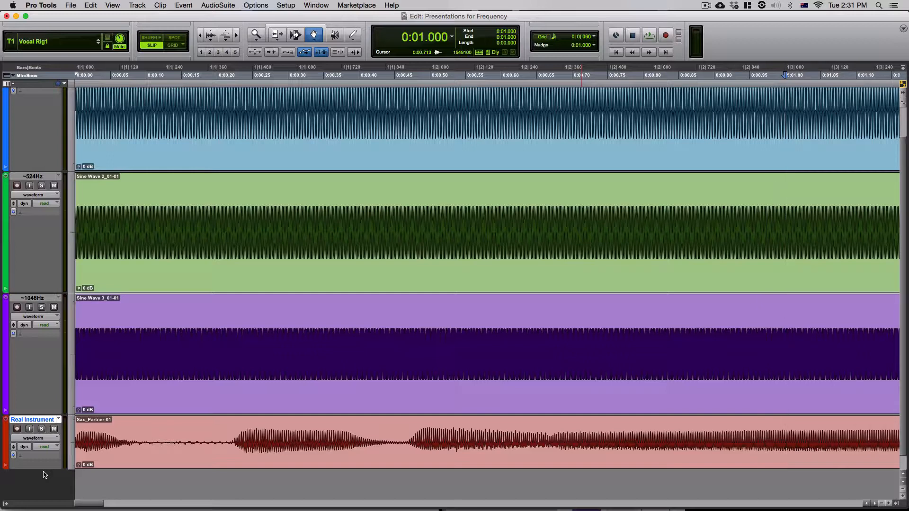
- Solo the Real Instrument saxophone track and start playback with Spacebar
click(41, 428)
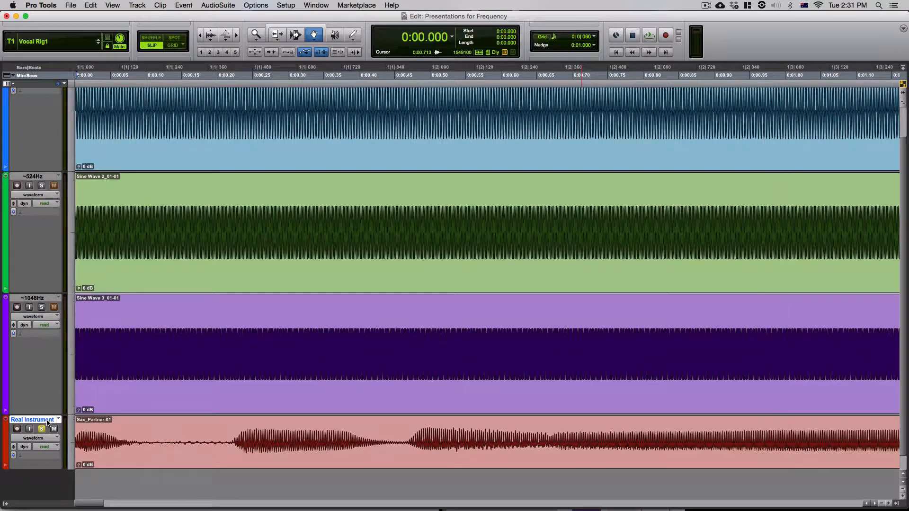
key(space)
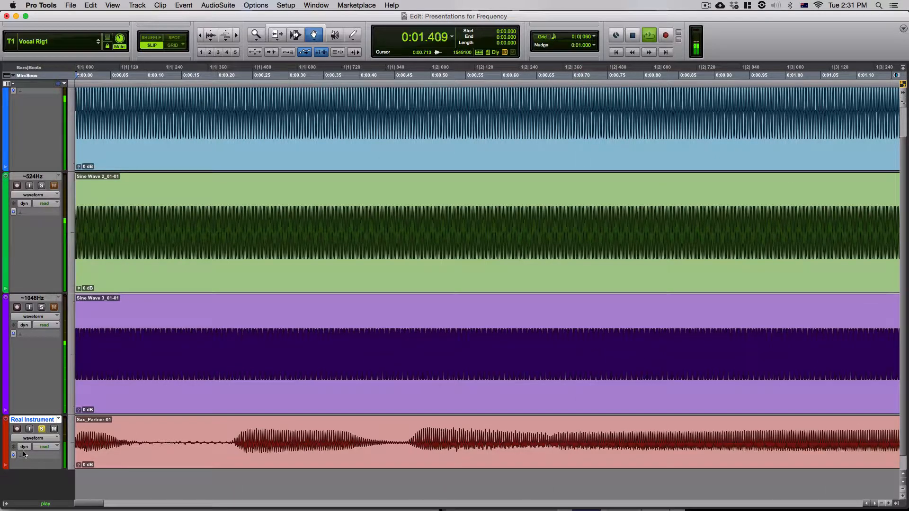
mouse_move(24, 454)
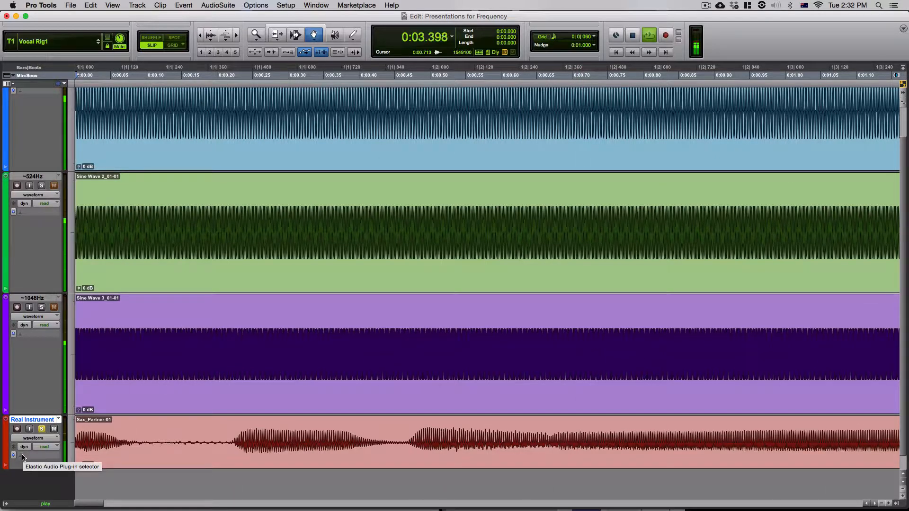